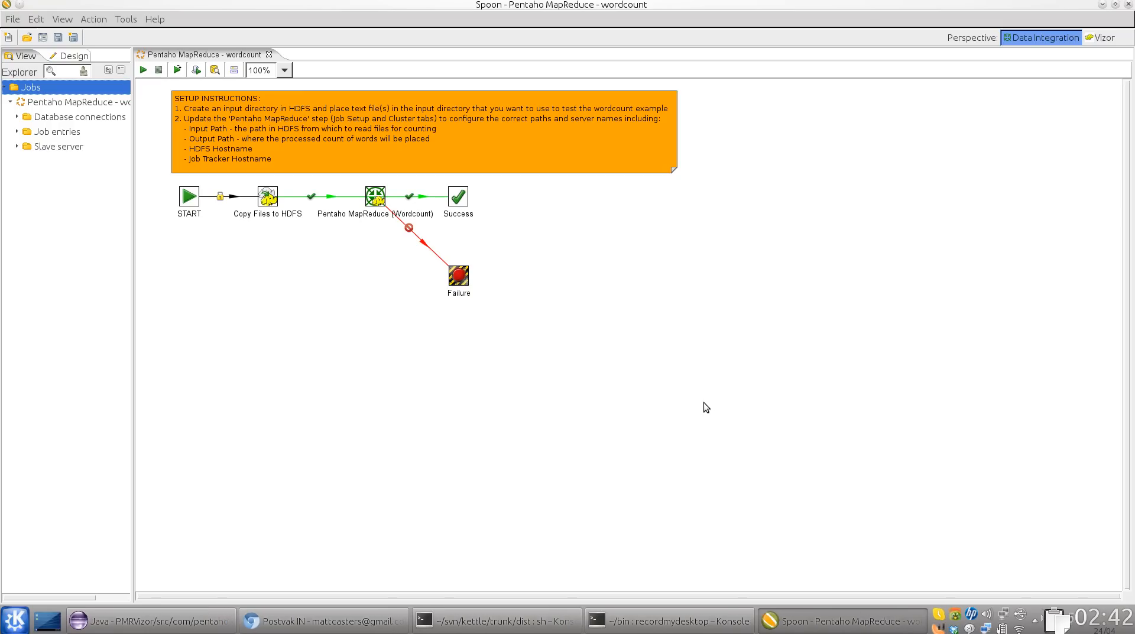
mouse_move(619, 385)
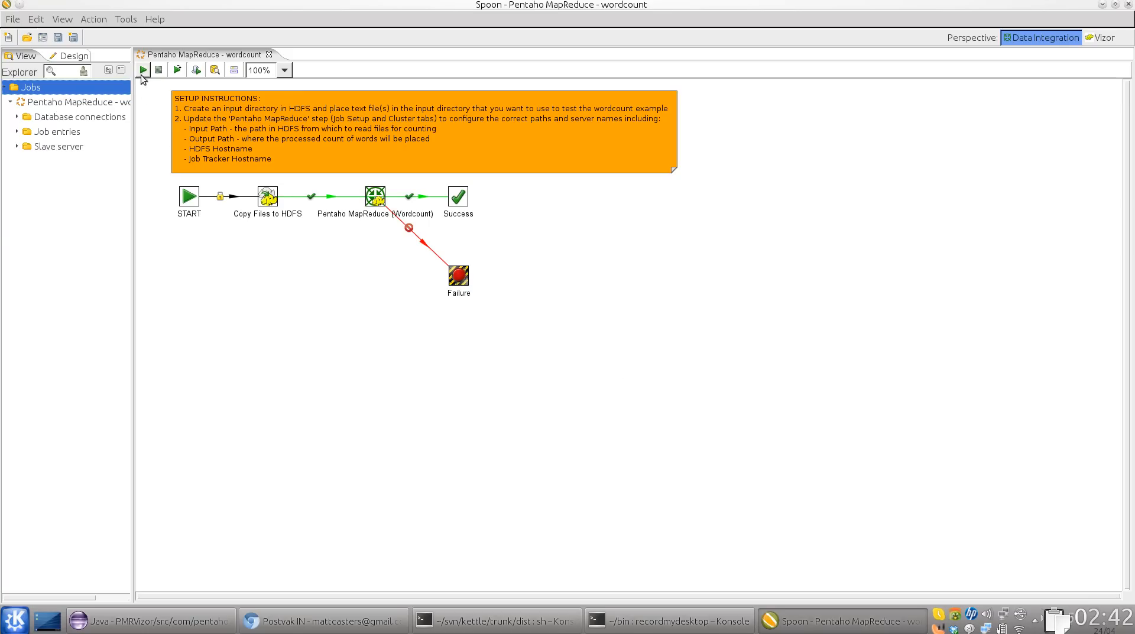
mouse_move(143, 69)
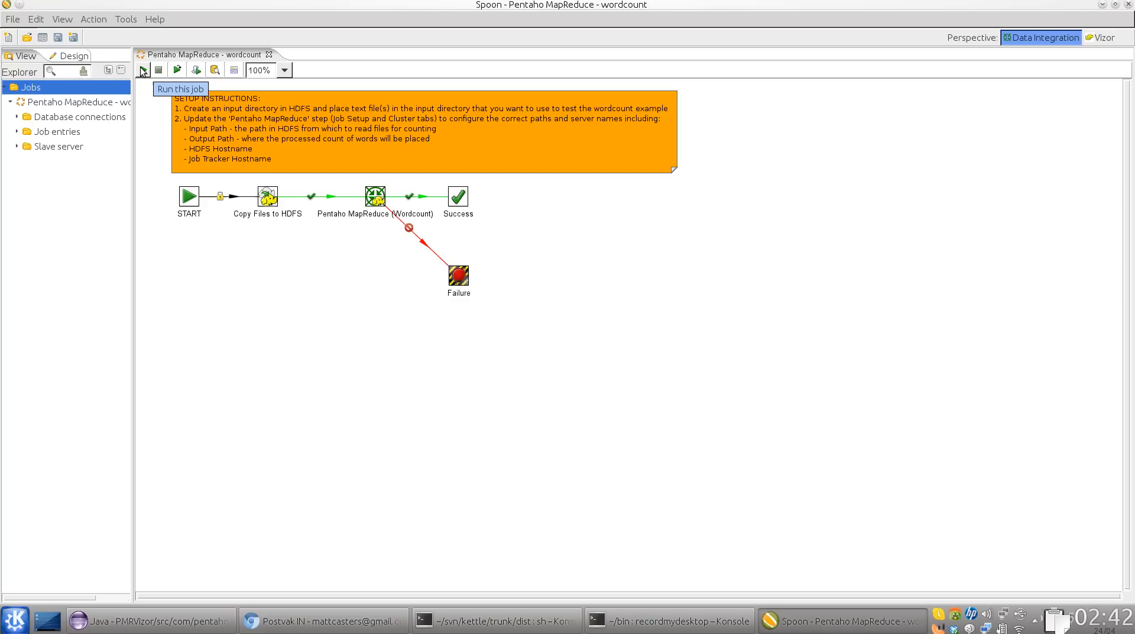
mouse_move(152, 103)
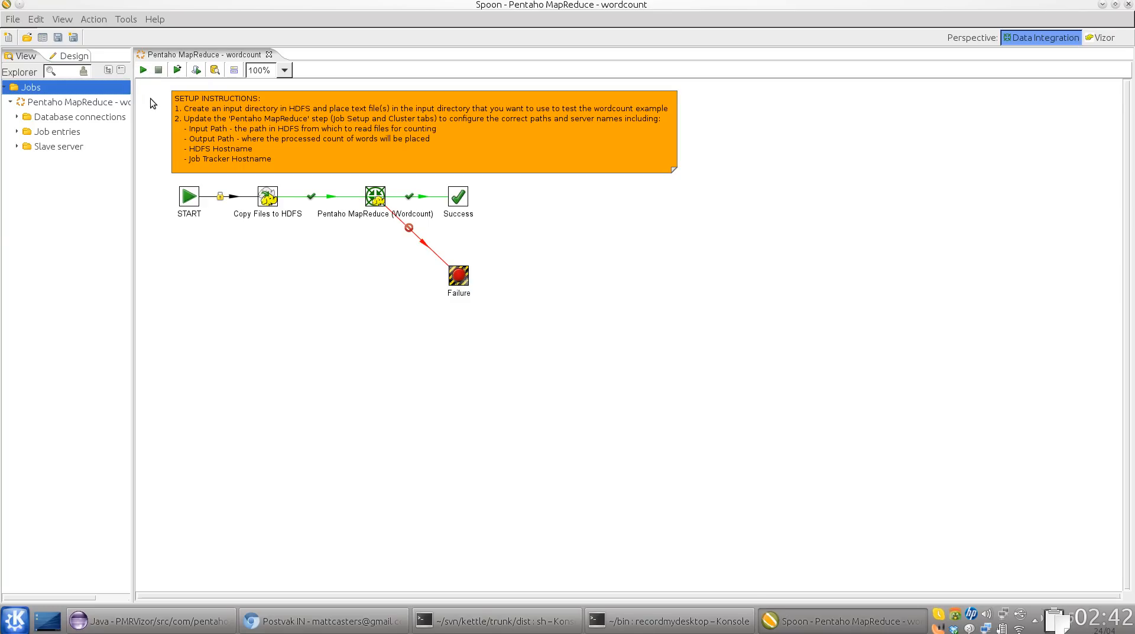
Review the PMR Vizor options without changes, then run the wordcount job with Local execution
left_click(125, 19)
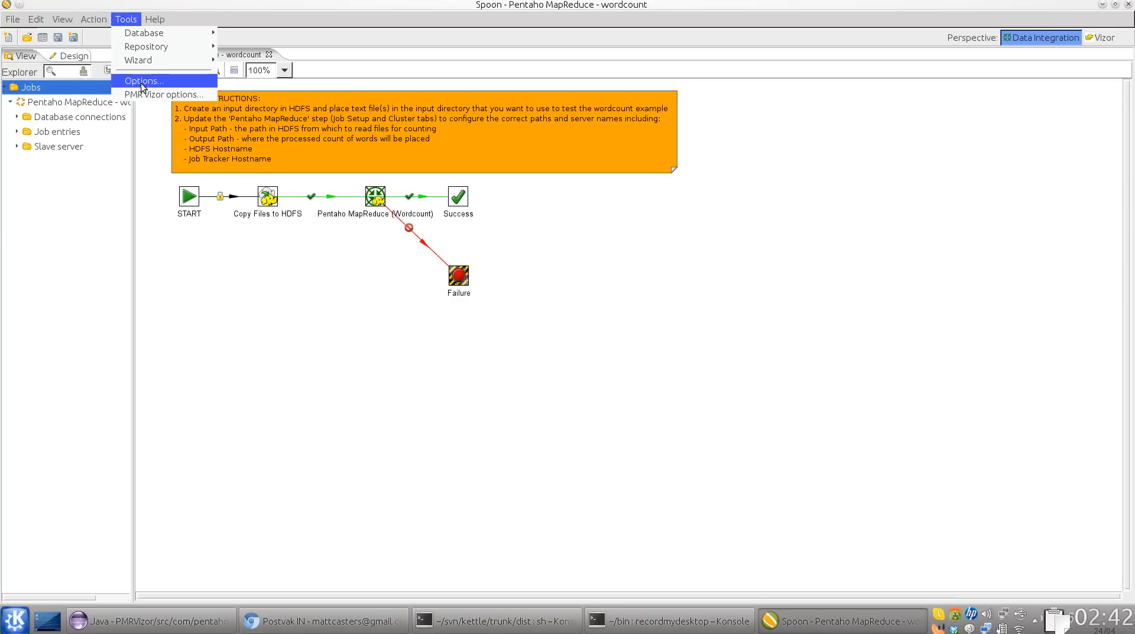
left_click(166, 94)
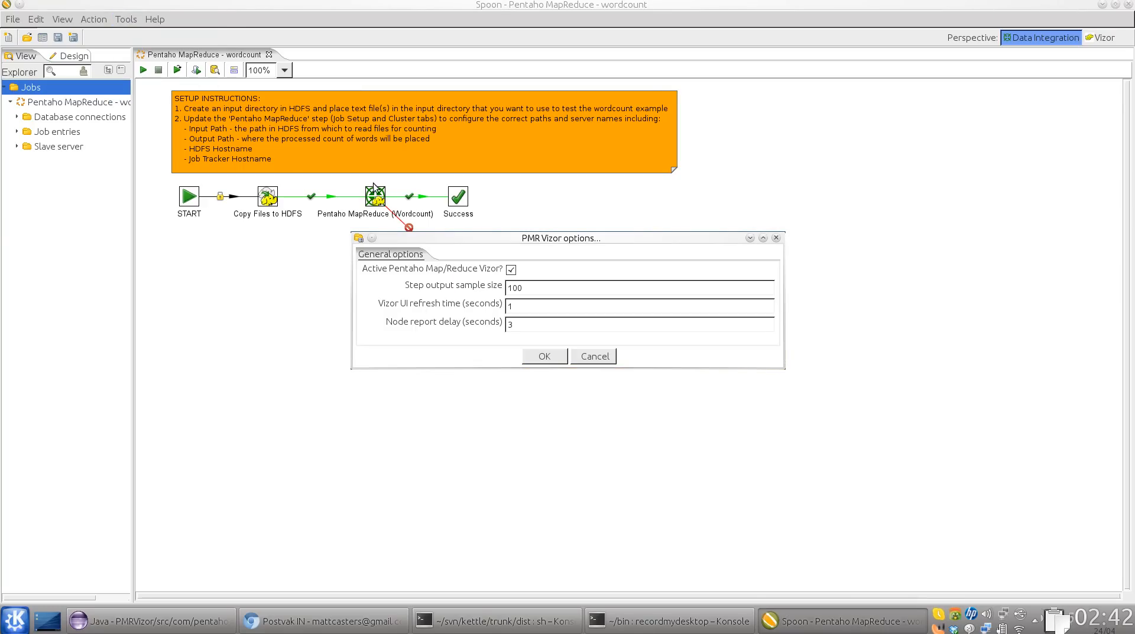
mouse_move(429, 318)
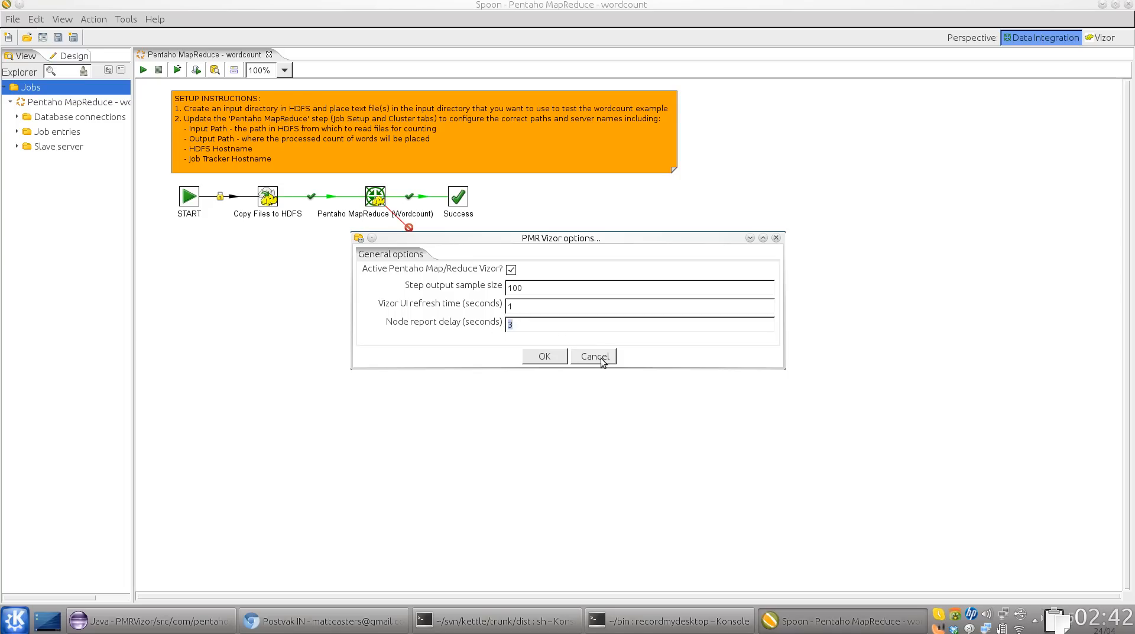
left_click(593, 356)
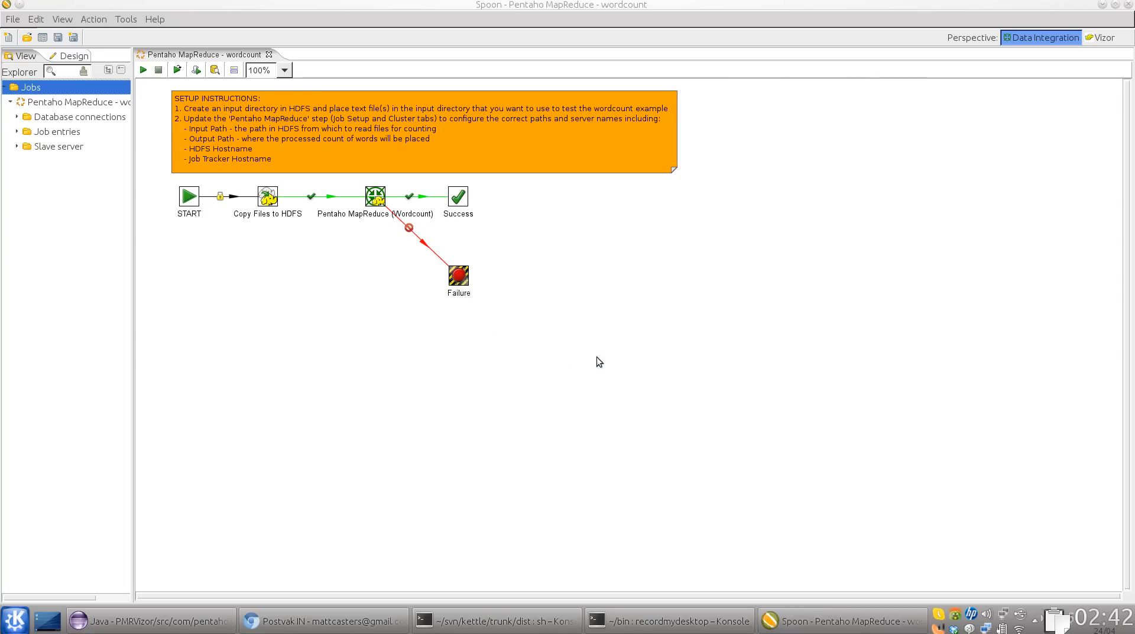
left_click(143, 69)
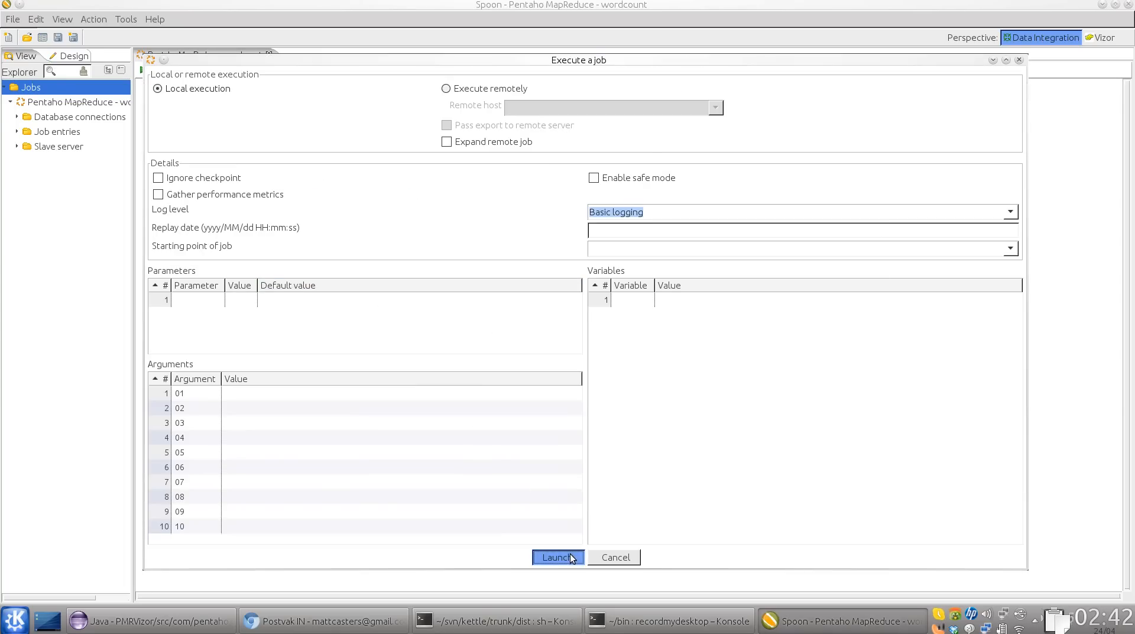
left_click(556, 557)
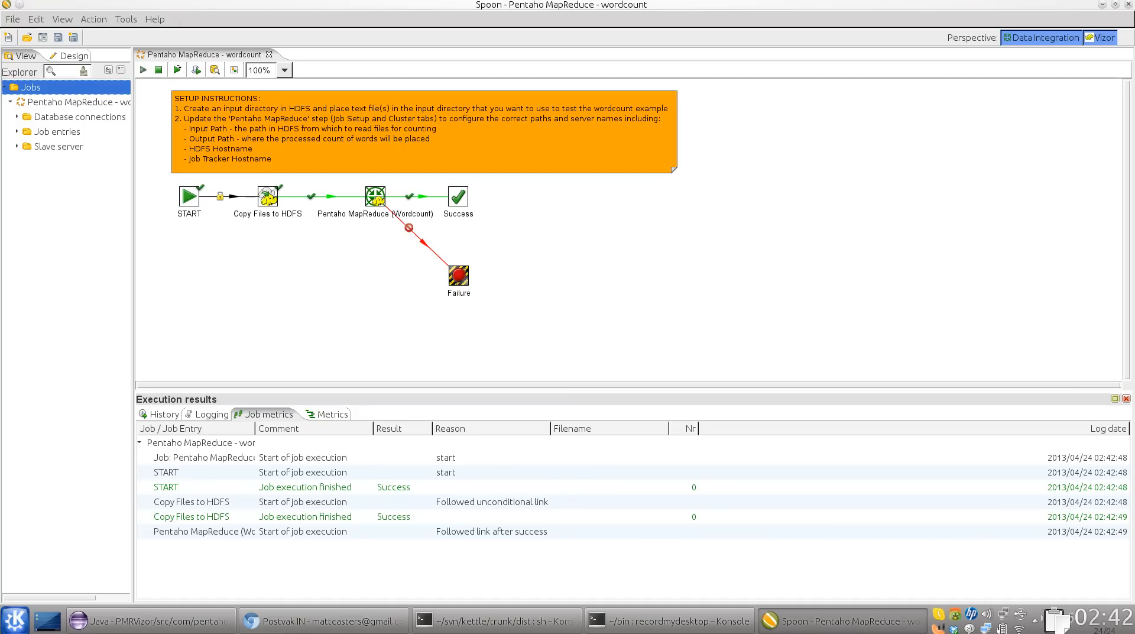
Switch to the Vizor perspective and select the first wordcount-mapper task attempt
left_click(1100, 38)
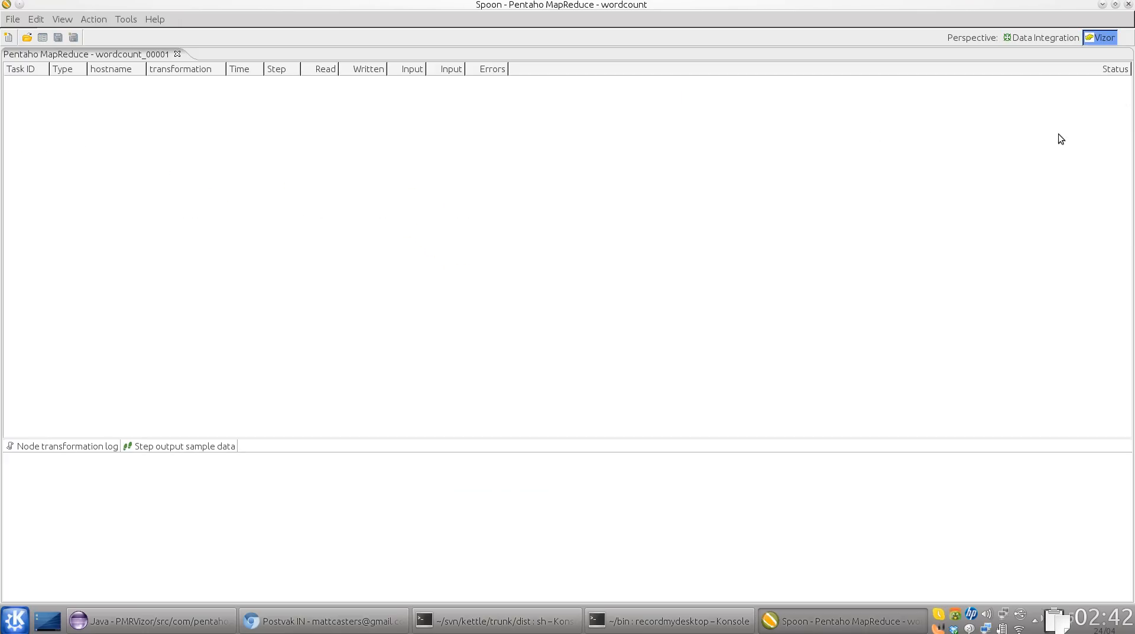
mouse_move(123, 317)
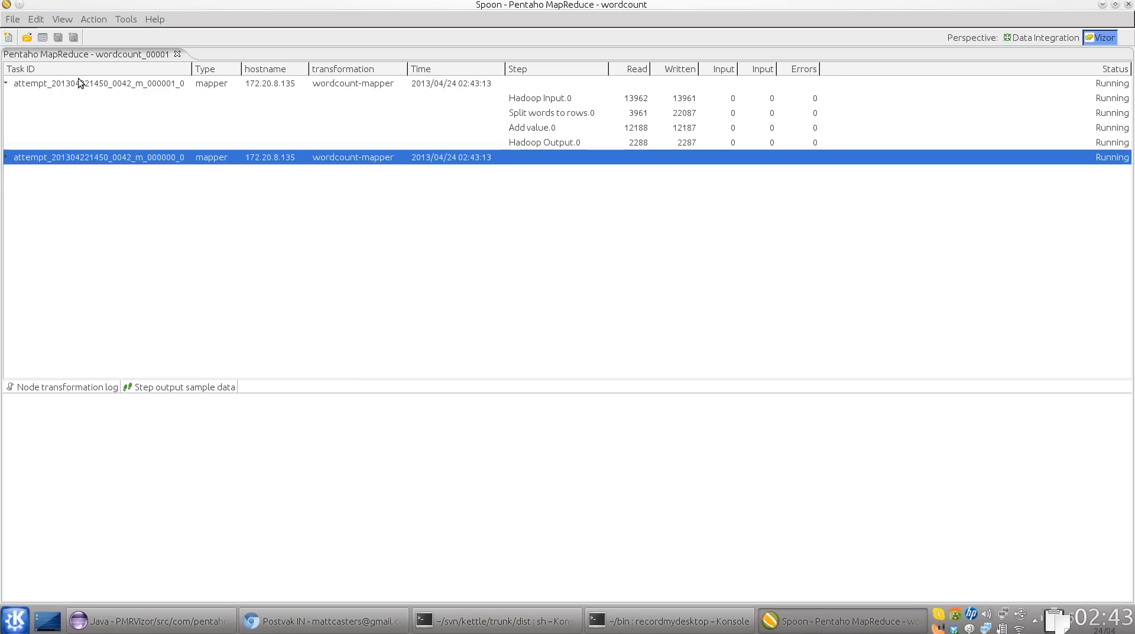
left_click(98, 83)
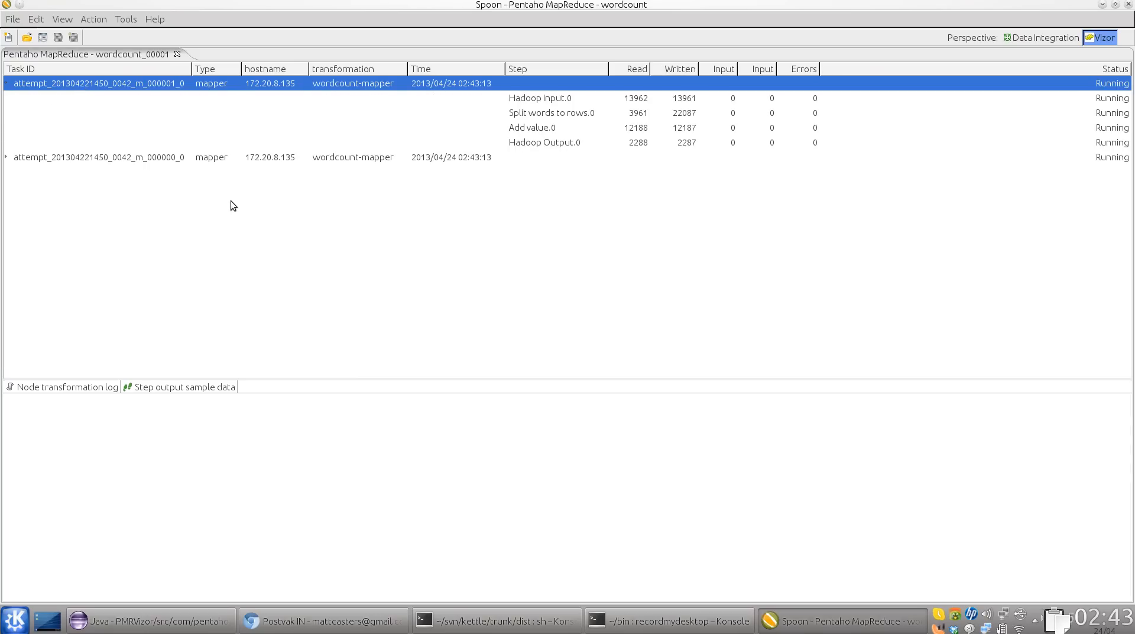
mouse_move(182, 411)
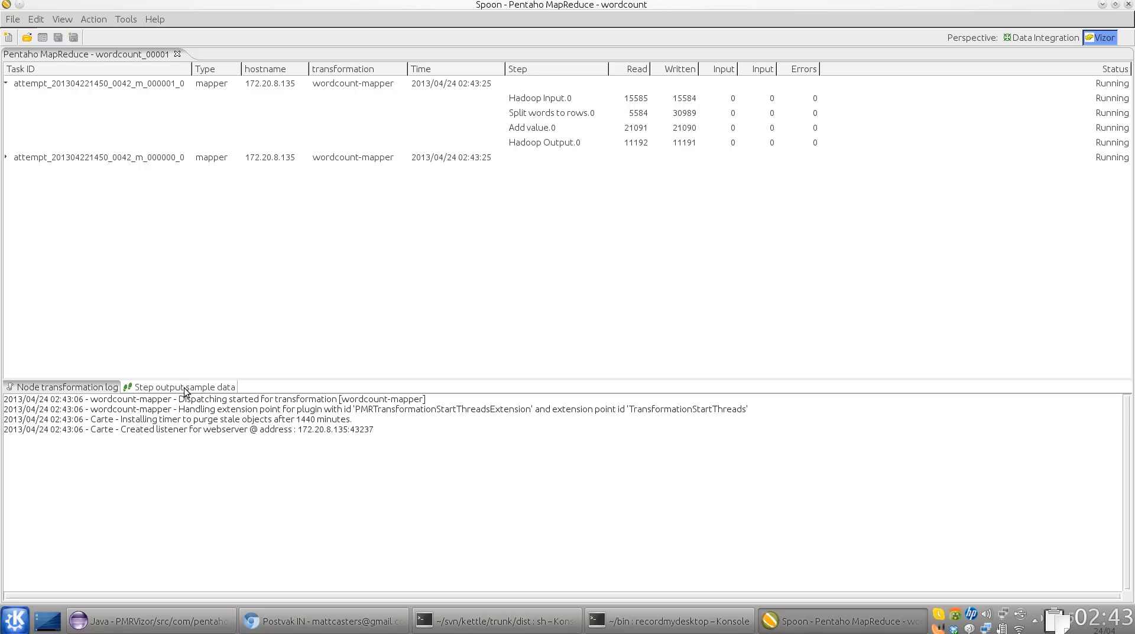
Preview Step output sample data for Hadoop Input, Add value and Hadoop Output steps
left_click(184, 386)
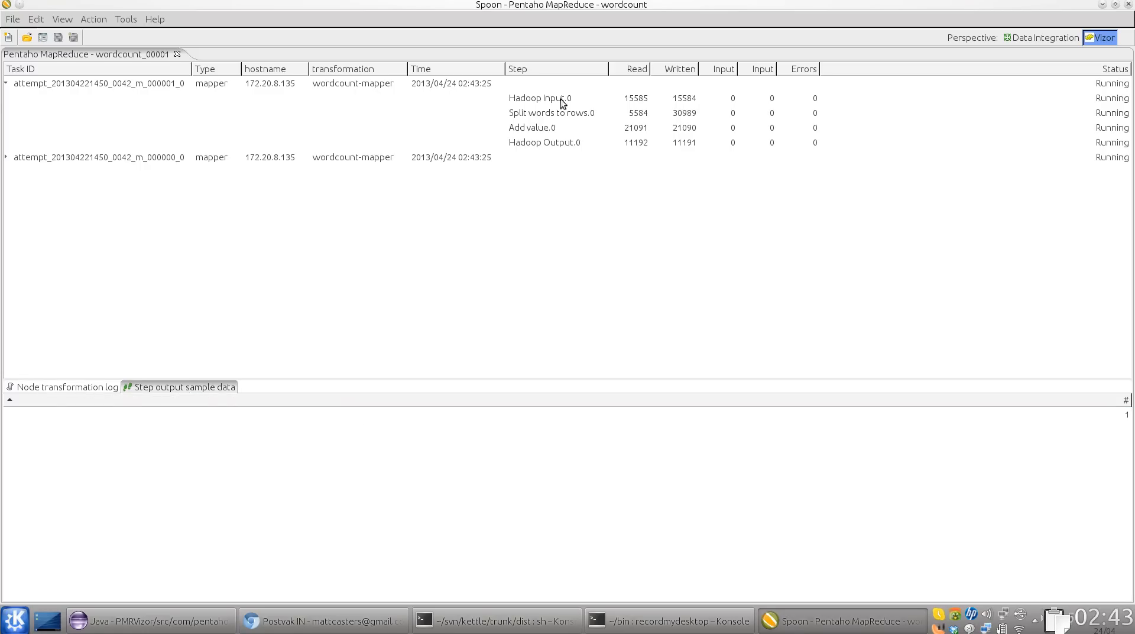
left_click(539, 98)
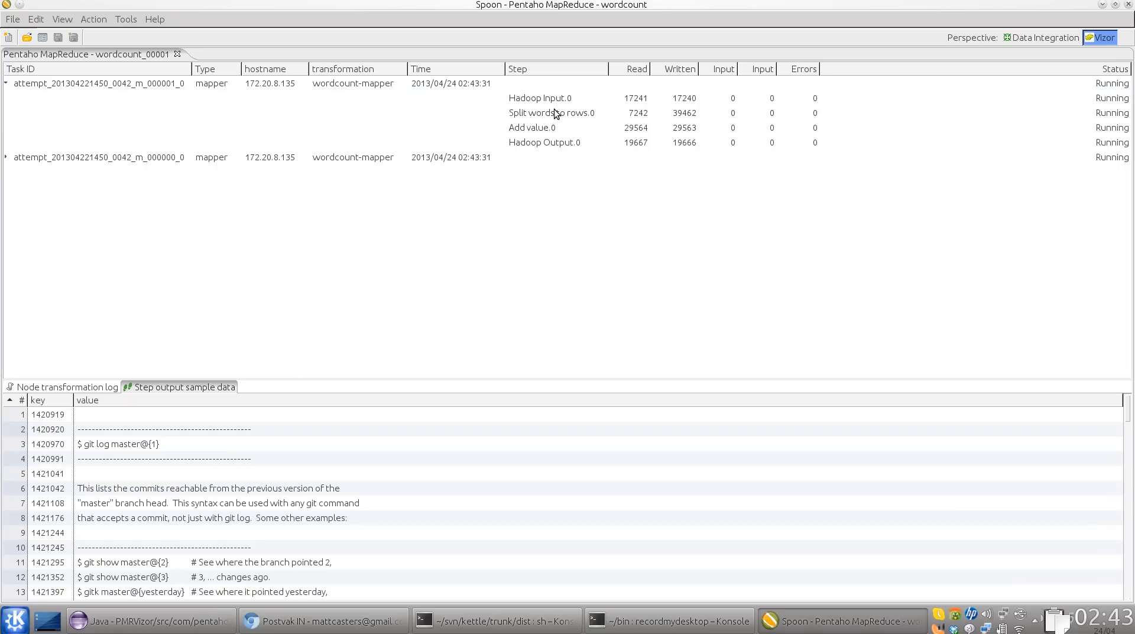
mouse_move(552, 118)
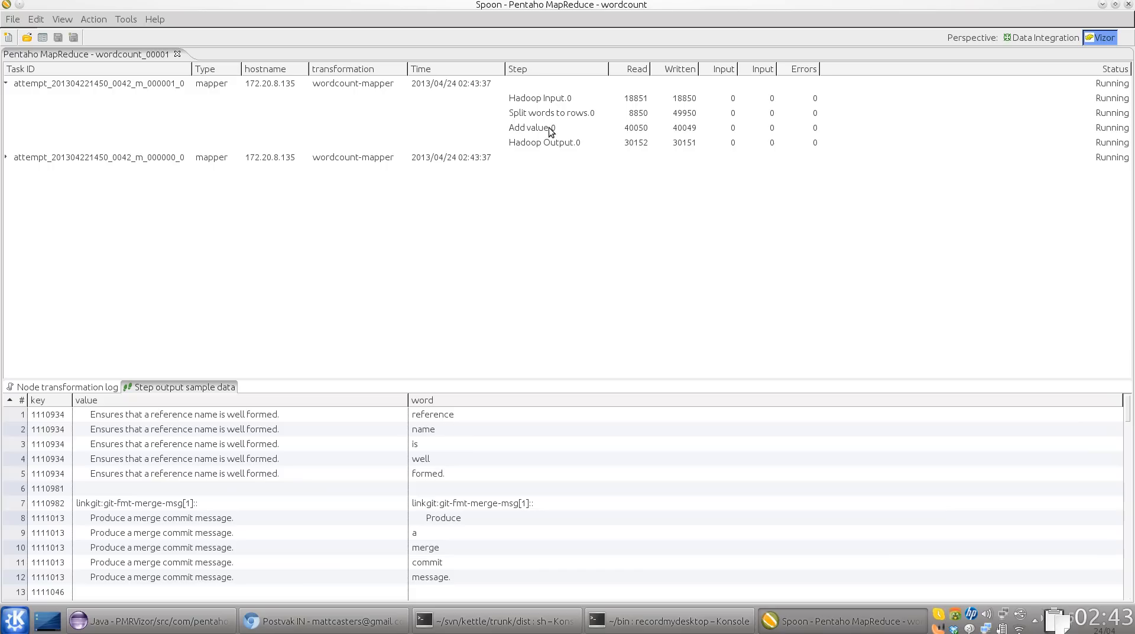
mouse_move(551, 133)
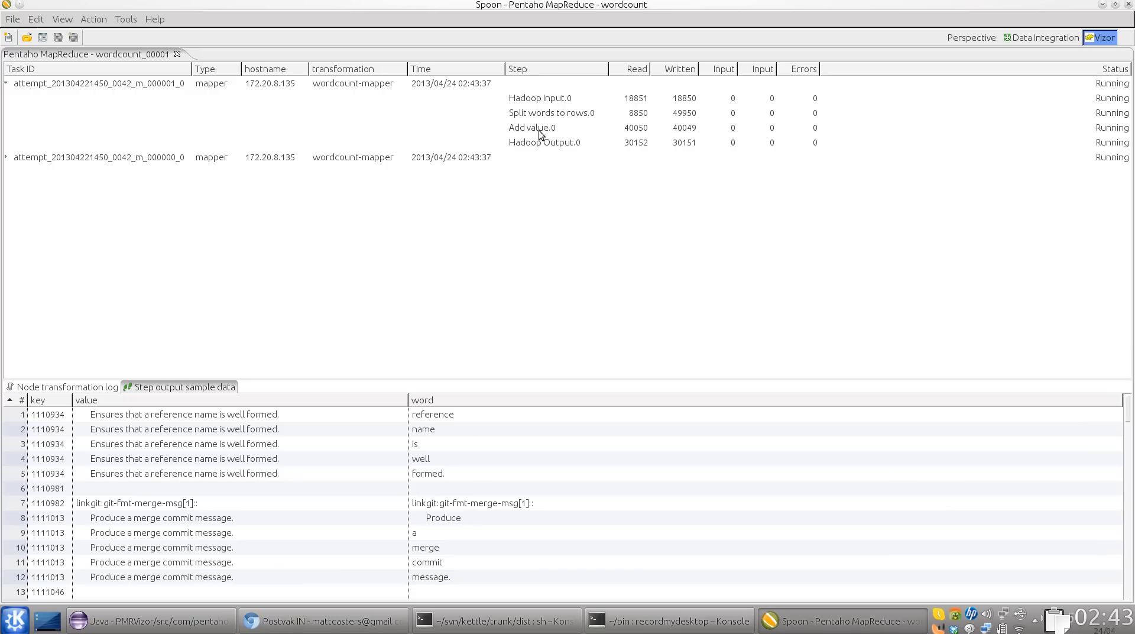
left_click(532, 128)
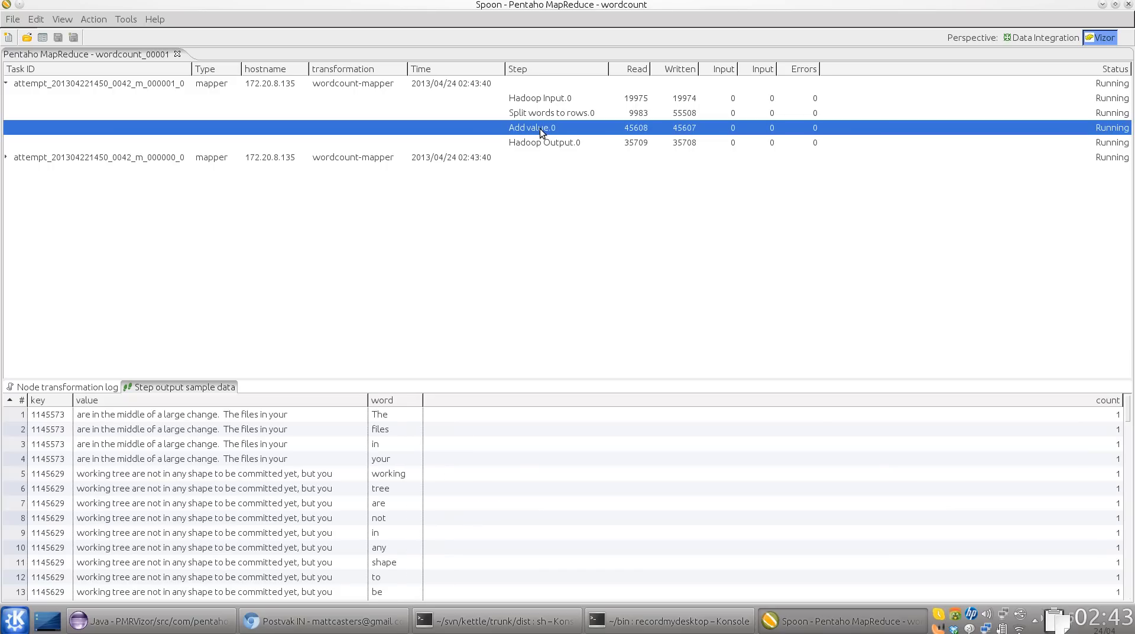
left_click(544, 141)
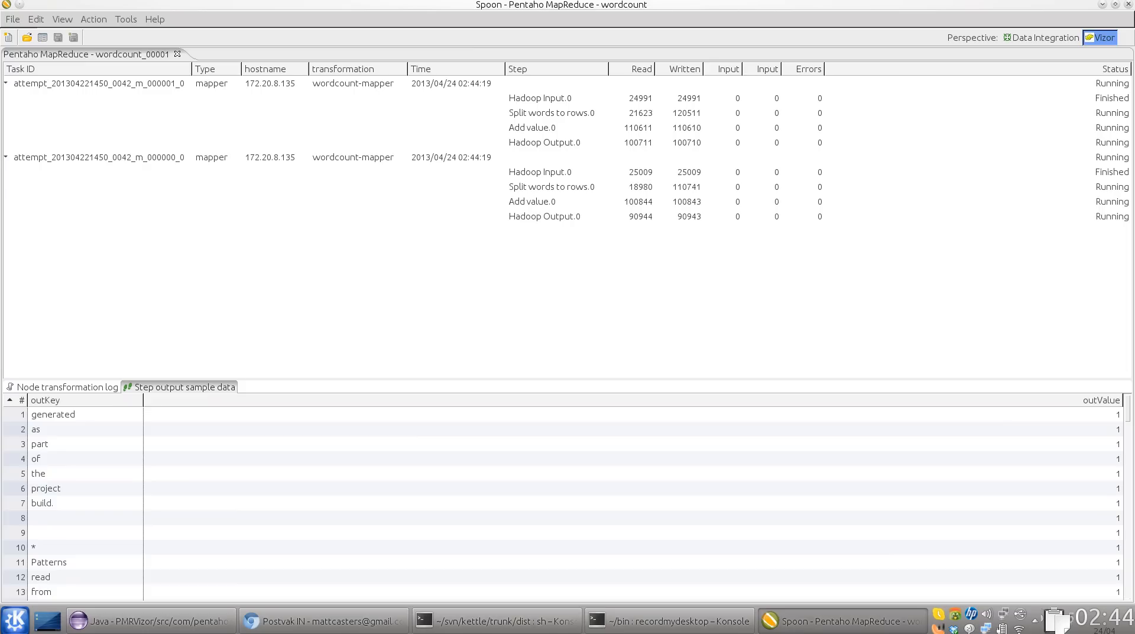
mouse_move(760, 161)
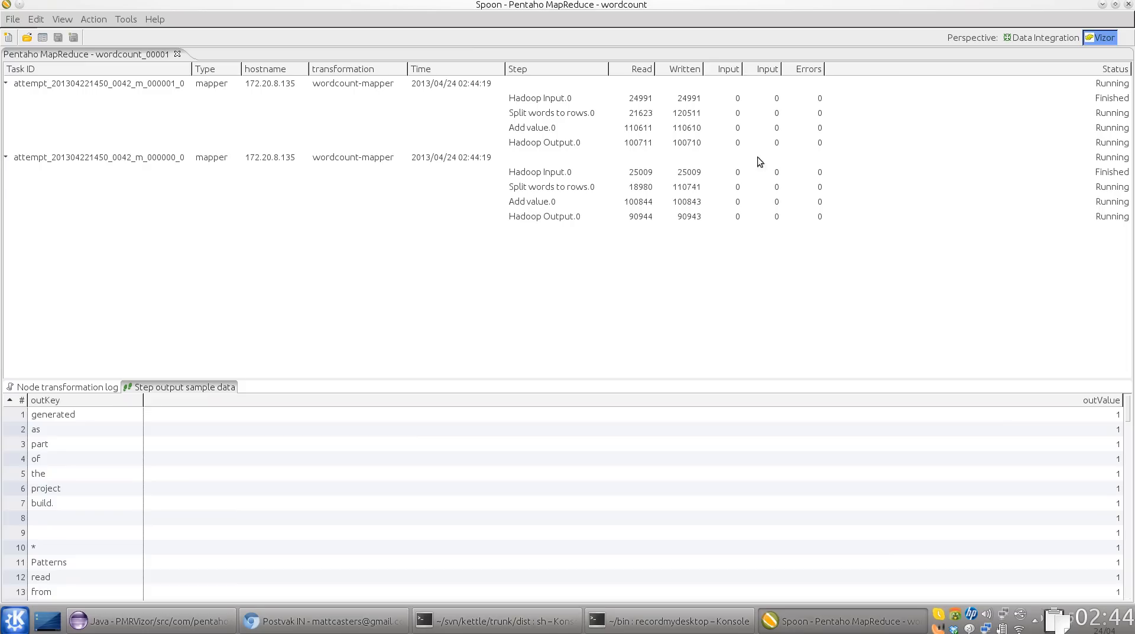
Preview Hadoop Input and Split words to rows samples for mapper attempts 000002 and 000003
left_click(539, 172)
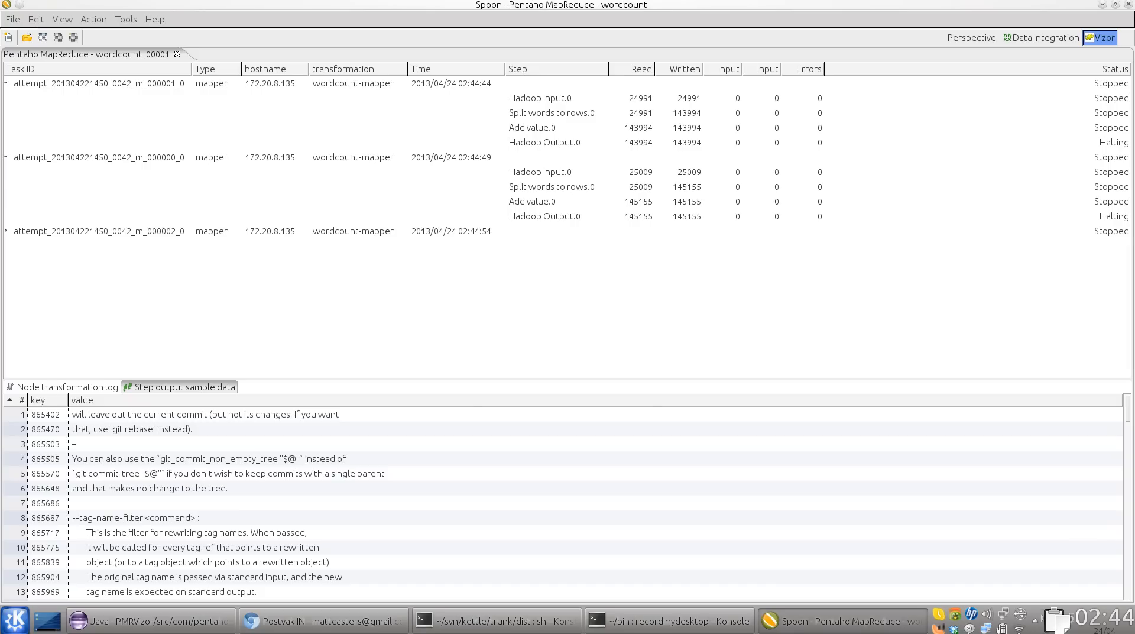
mouse_move(5, 242)
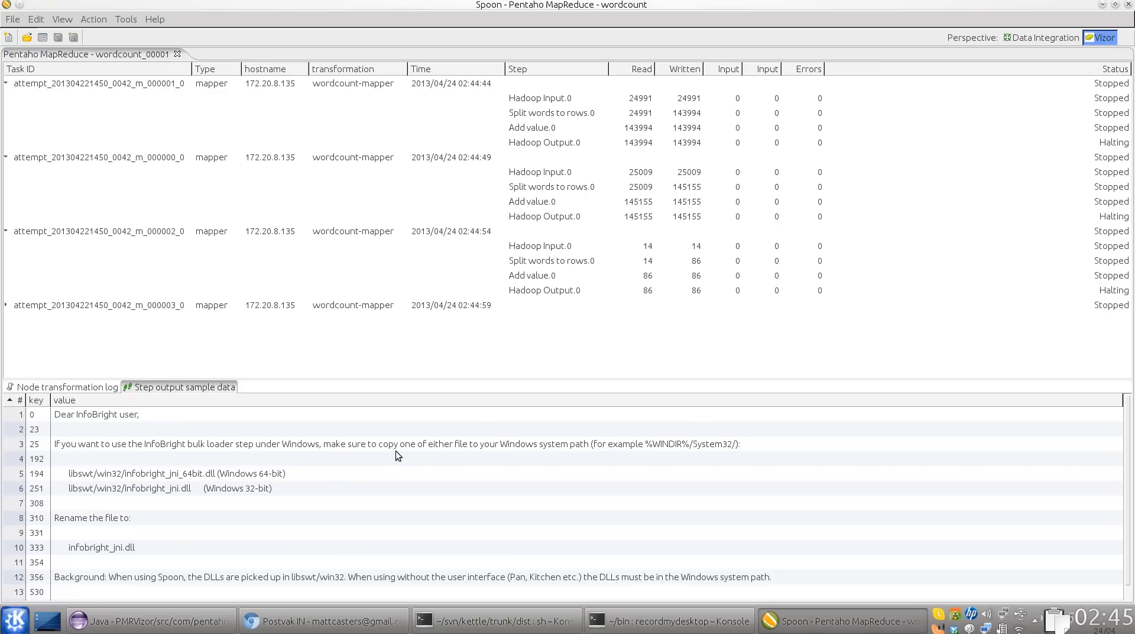
left_click(539, 246)
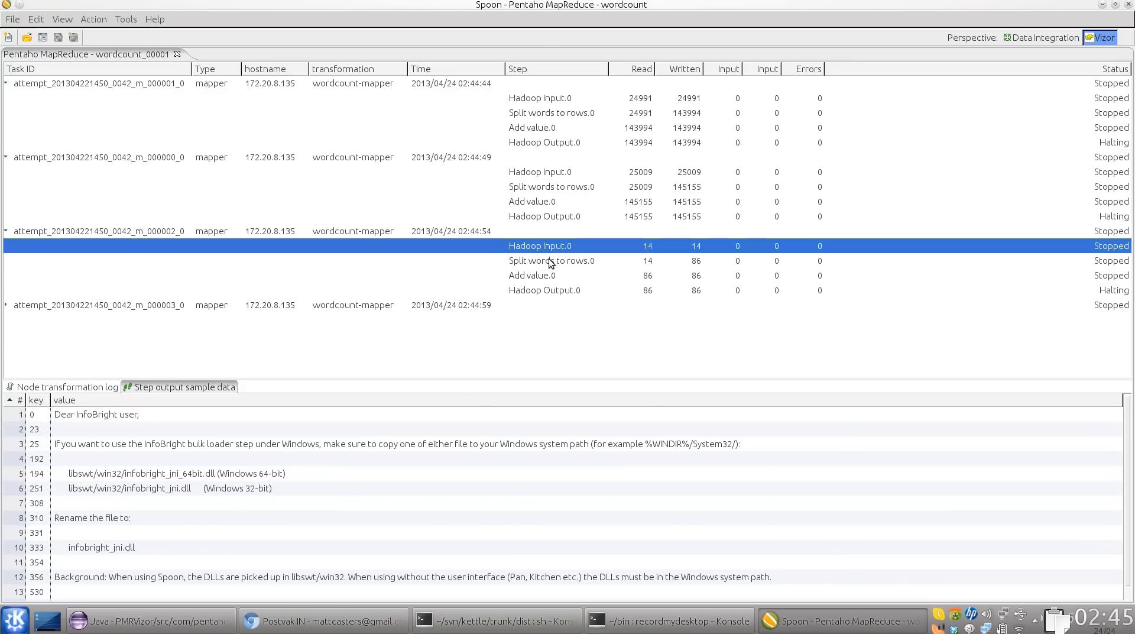
left_click(552, 260)
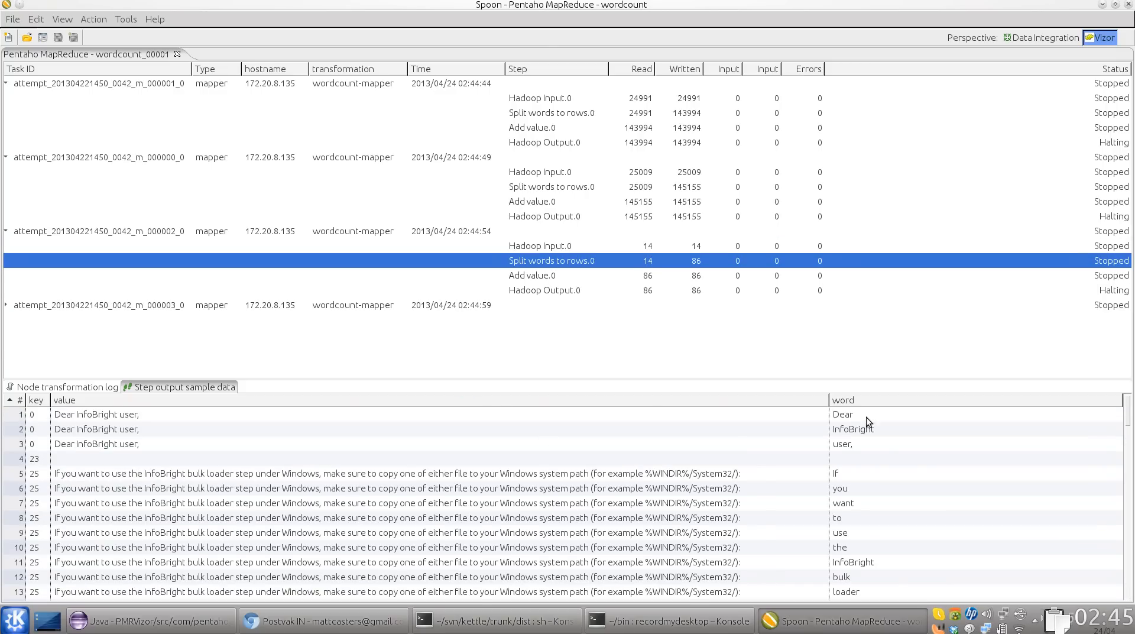
left_click(98, 305)
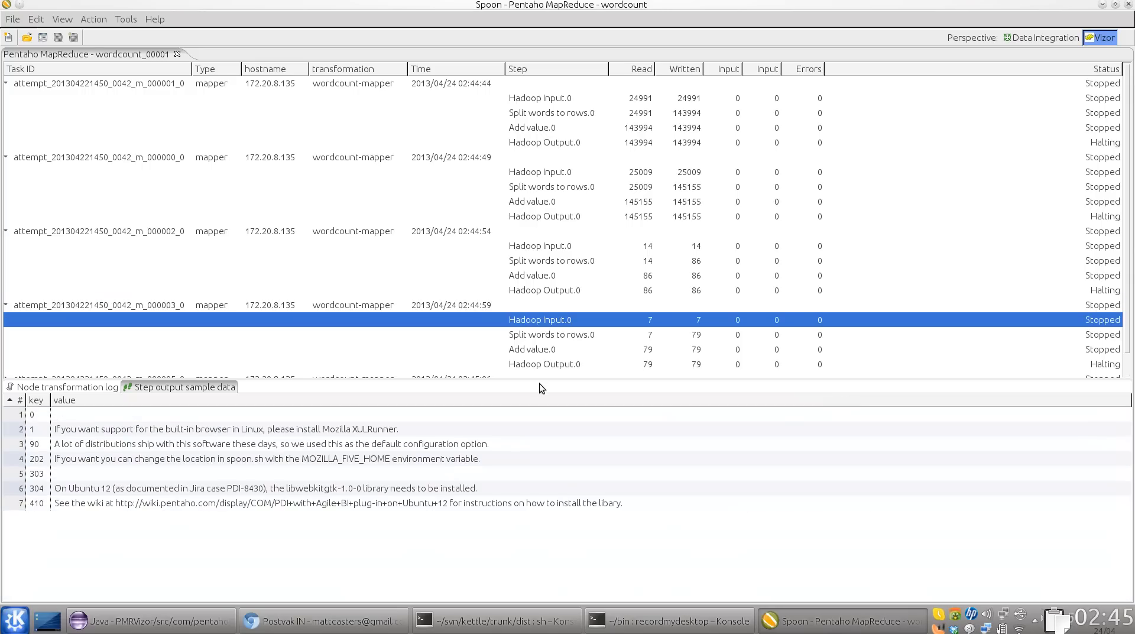
mouse_move(565, 345)
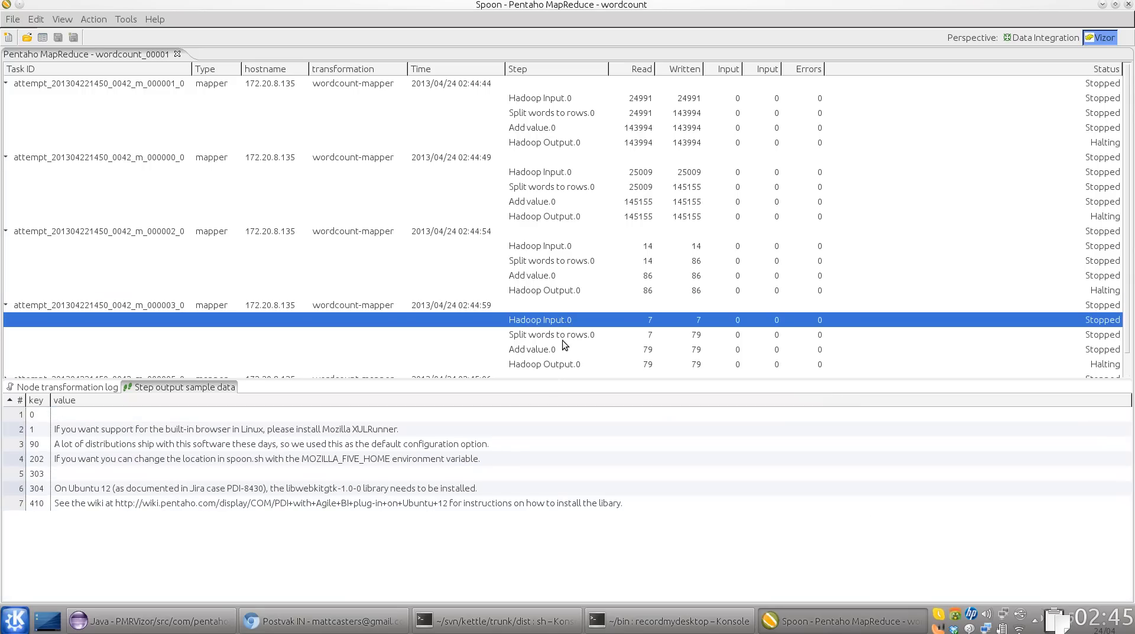
scroll("down", 3)
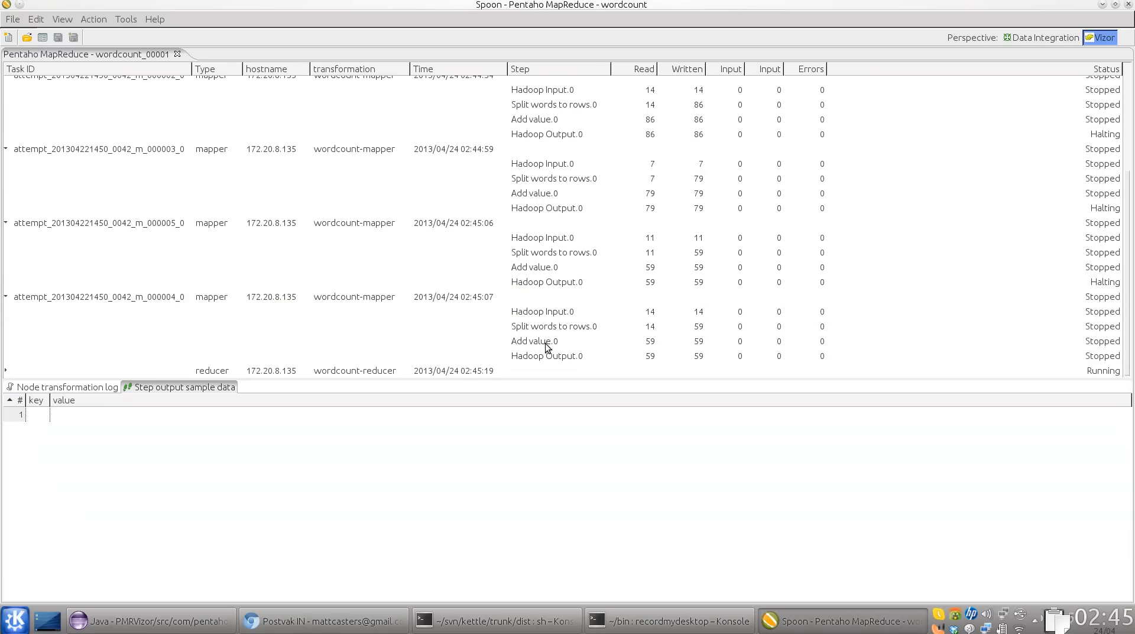
Preview the reducer's Hadoop Output word counts, then close the wordcount monitoring tab confirming Yes
left_click(554, 326)
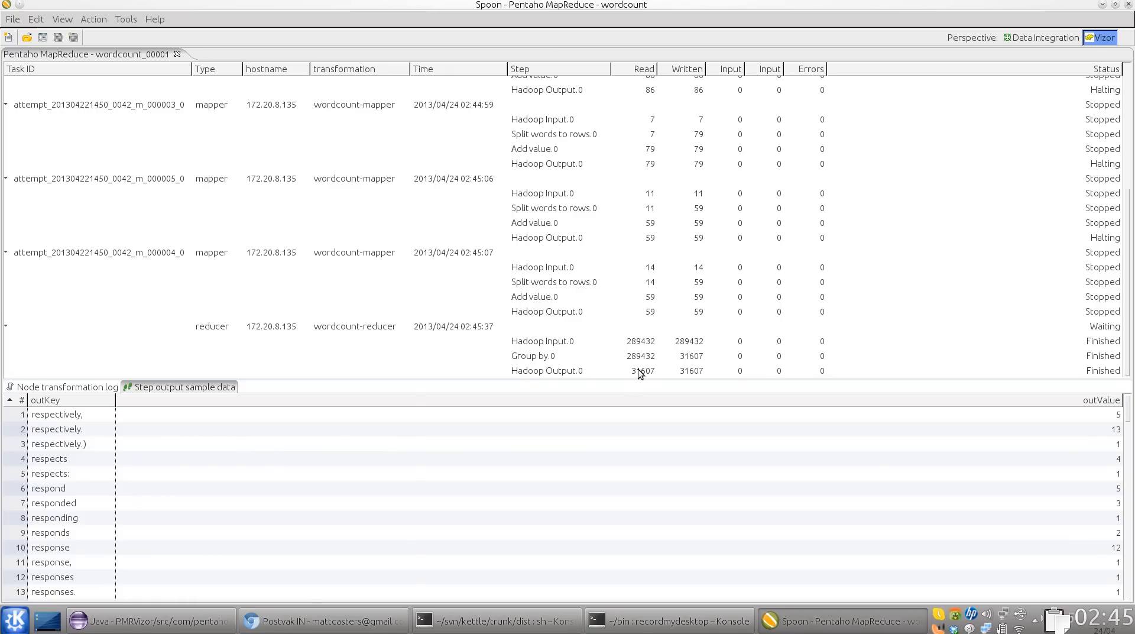
left_click(547, 370)
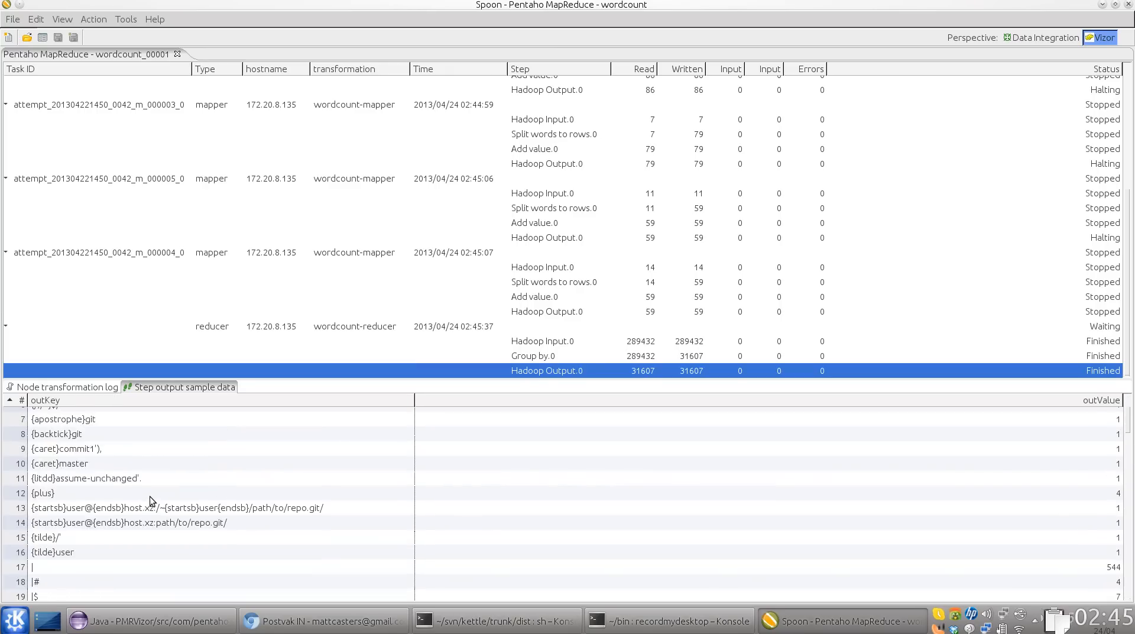
scroll("down", 3)
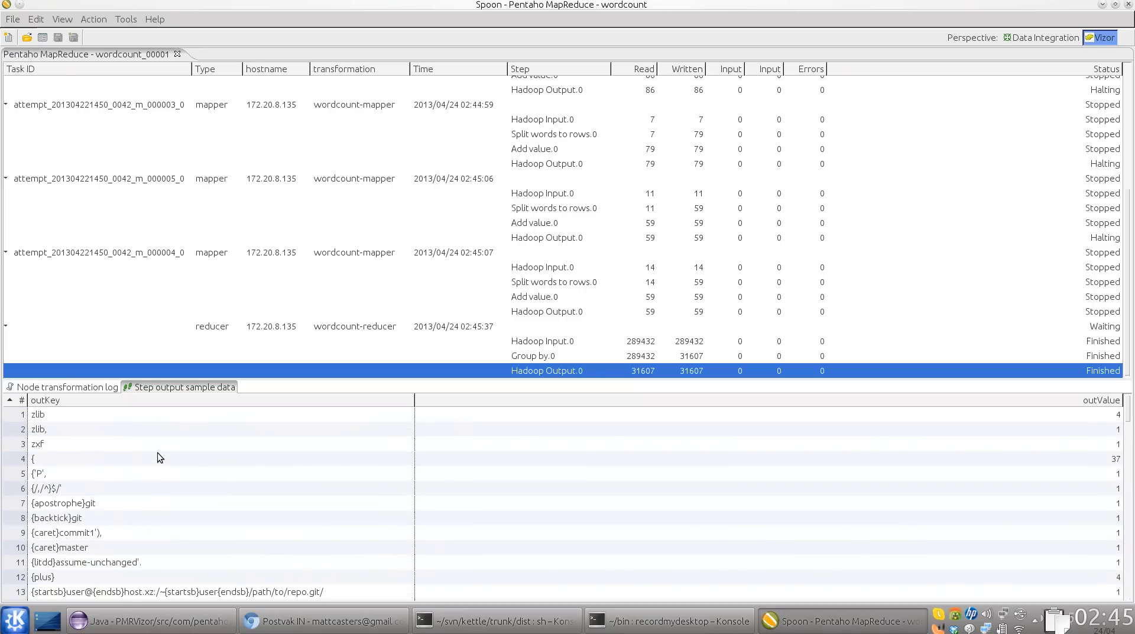
mouse_move(336, 493)
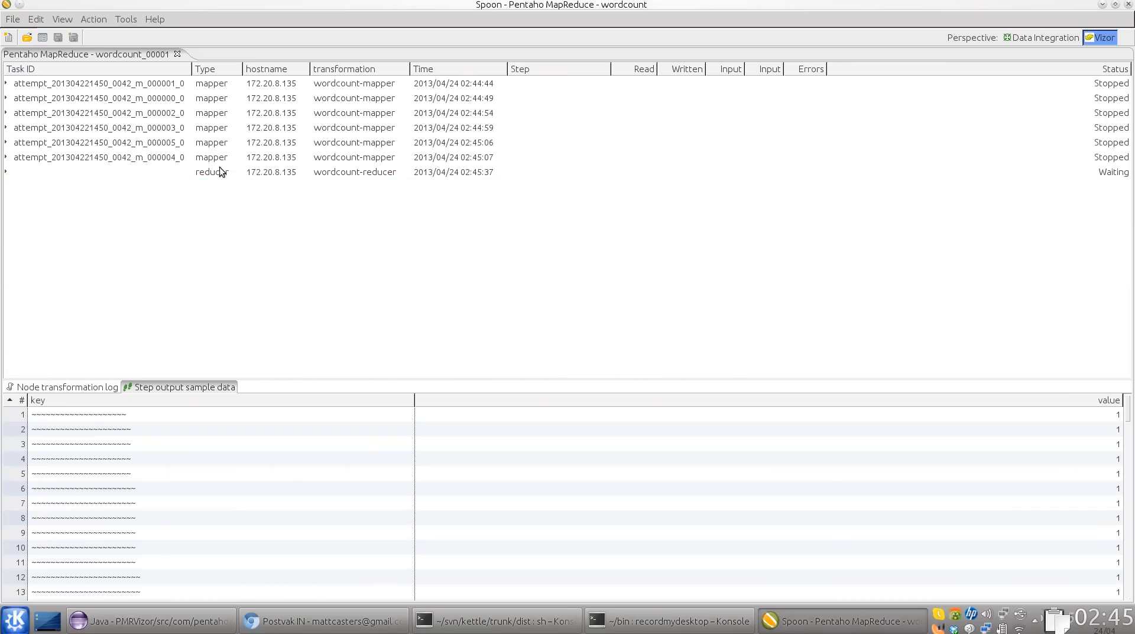
left_click(177, 54)
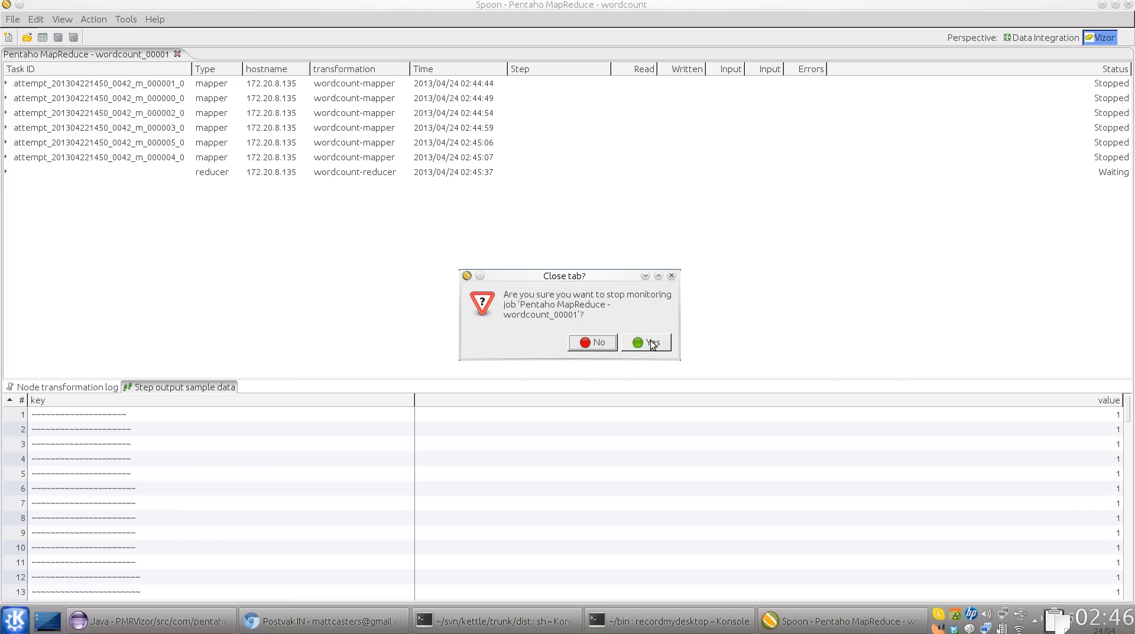
left_click(653, 342)
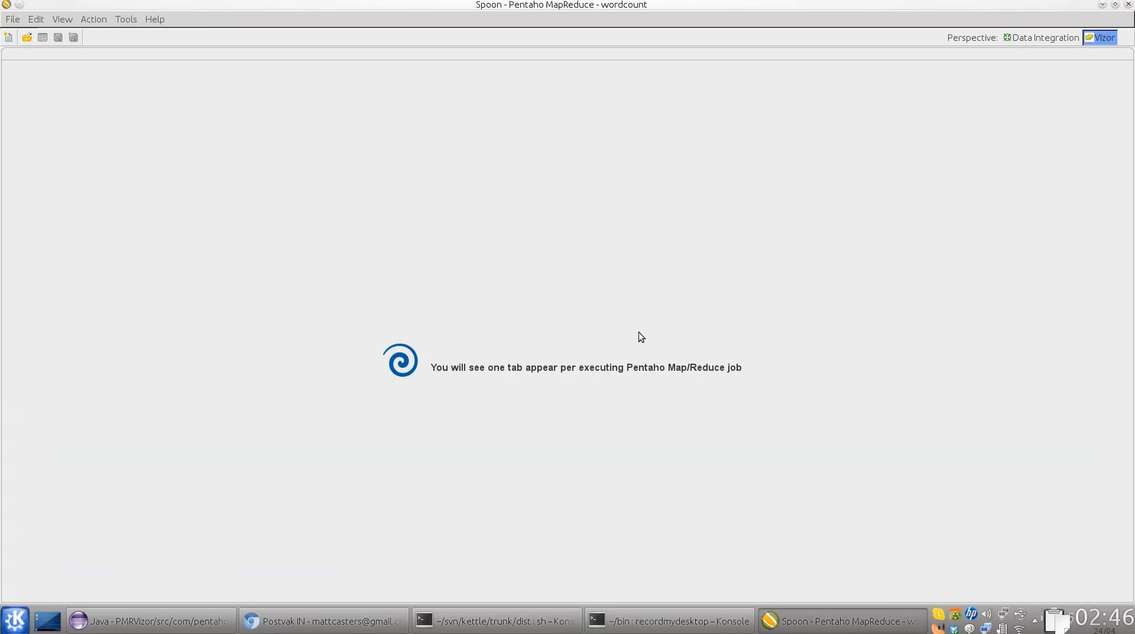
mouse_move(710, 362)
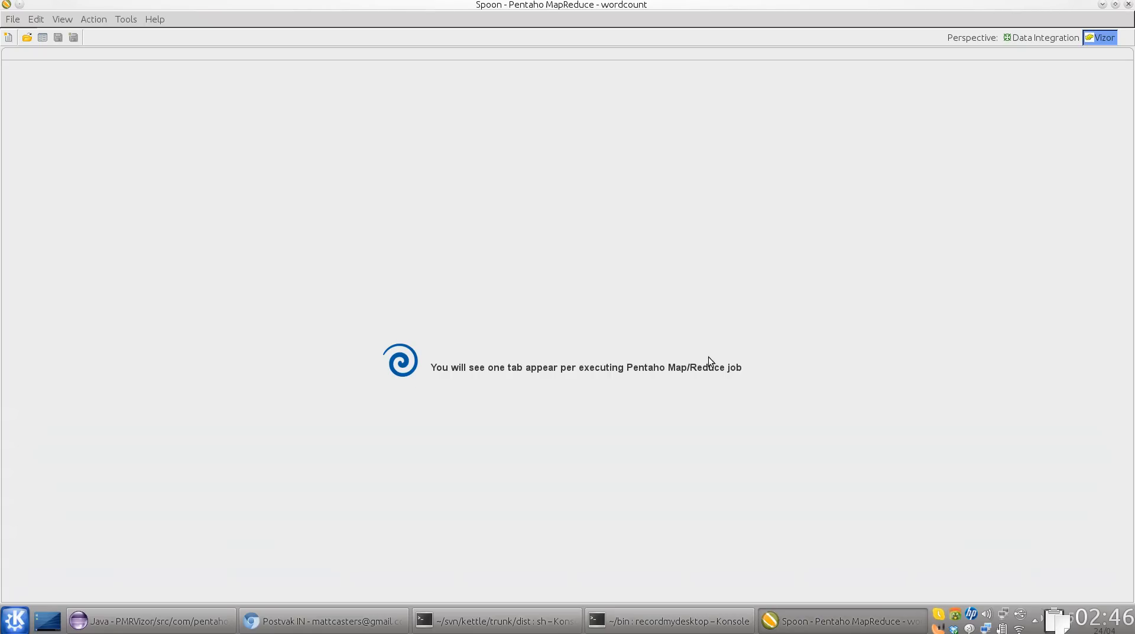
mouse_move(690, 324)
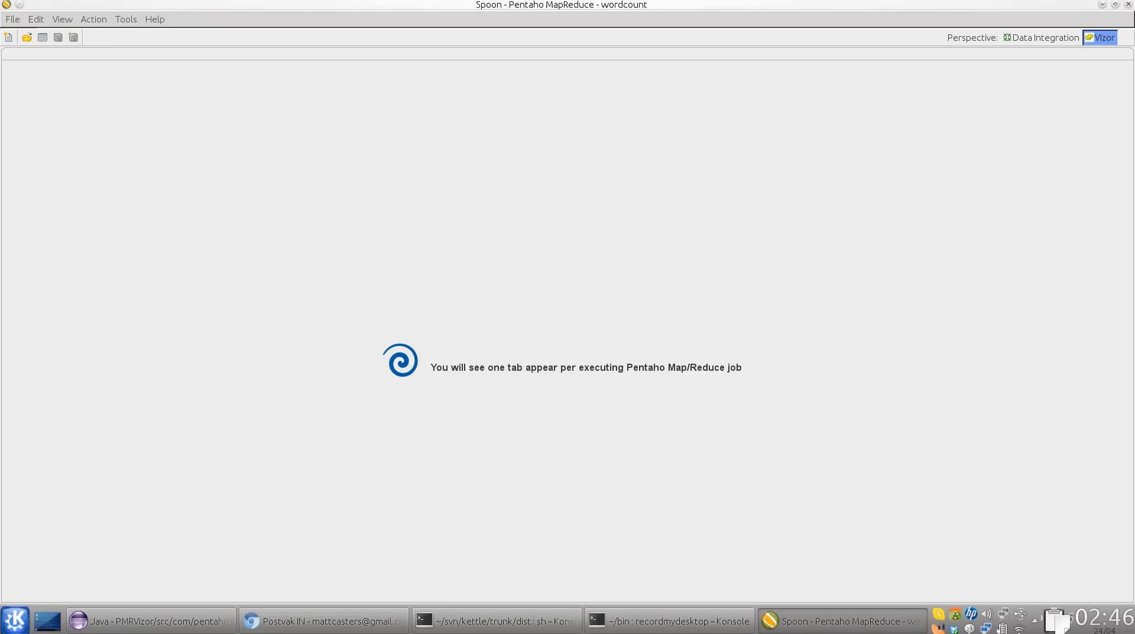
mouse_move(731, 220)
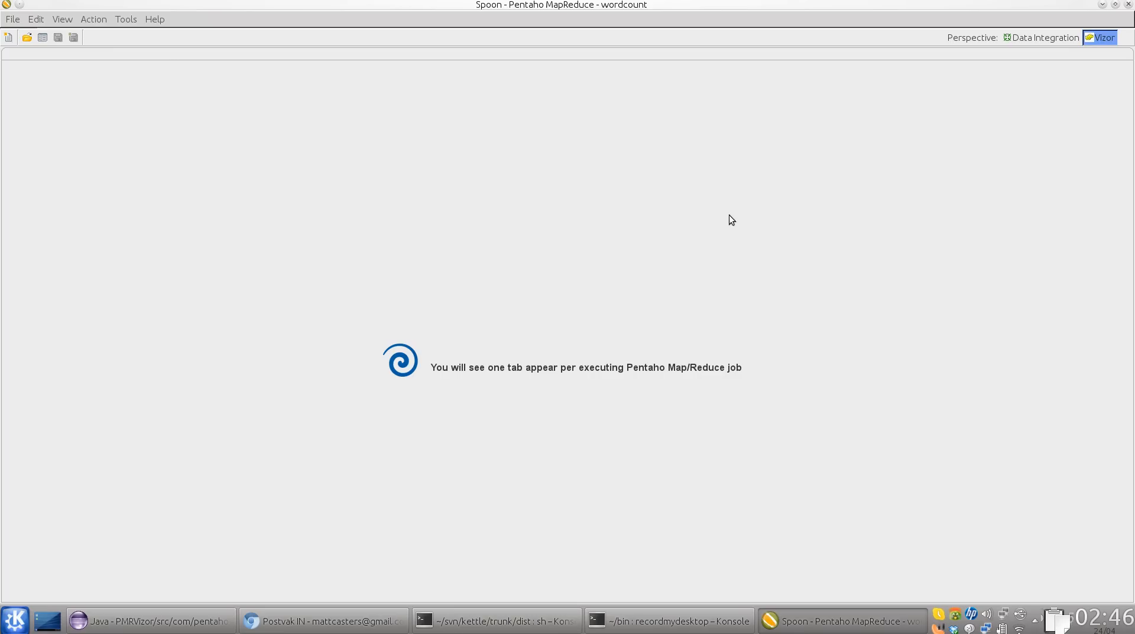
mouse_move(723, 232)
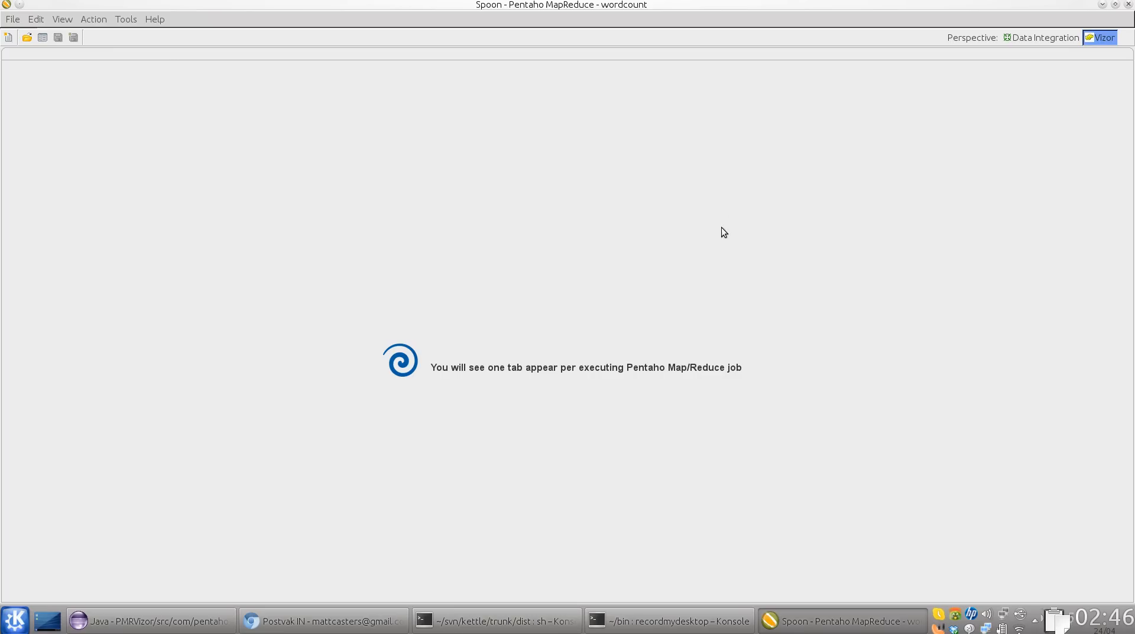
mouse_move(679, 266)
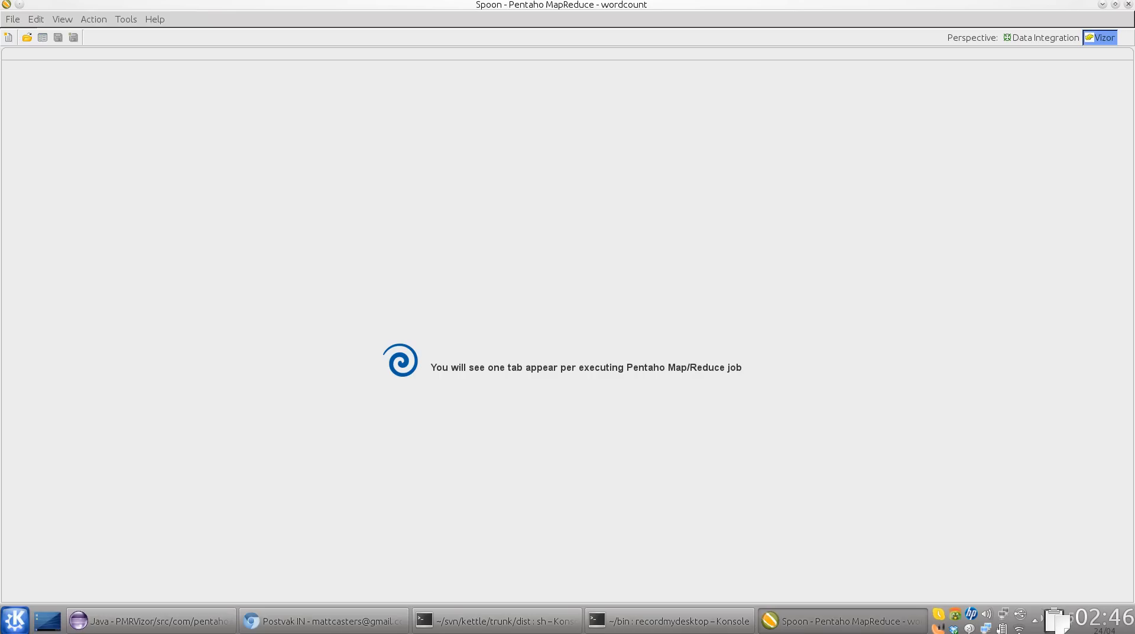
mouse_move(686, 305)
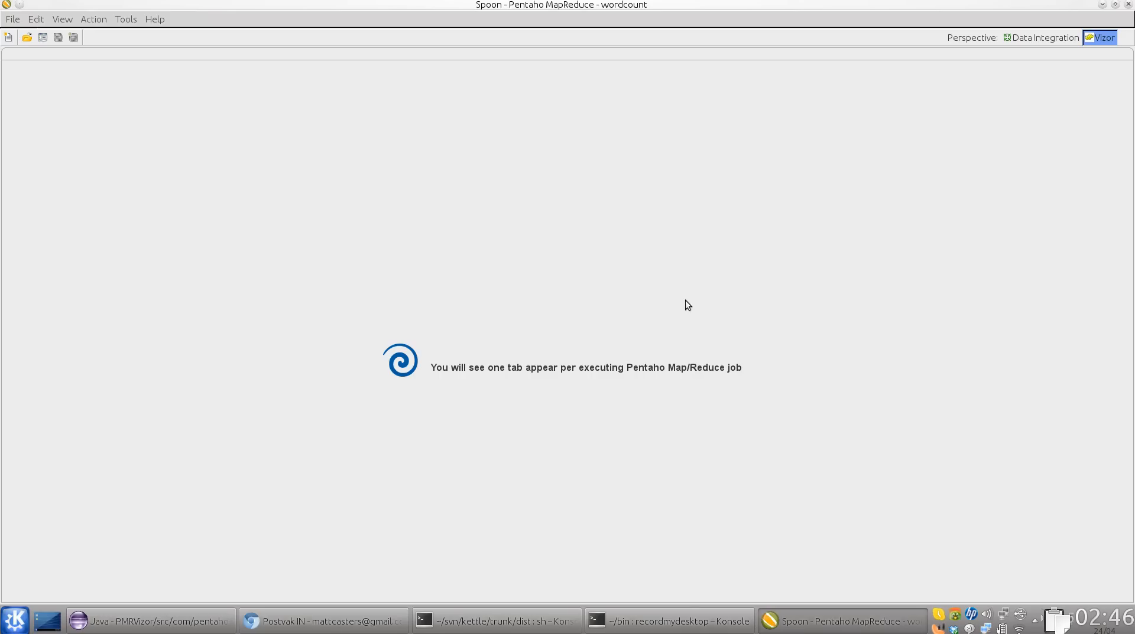